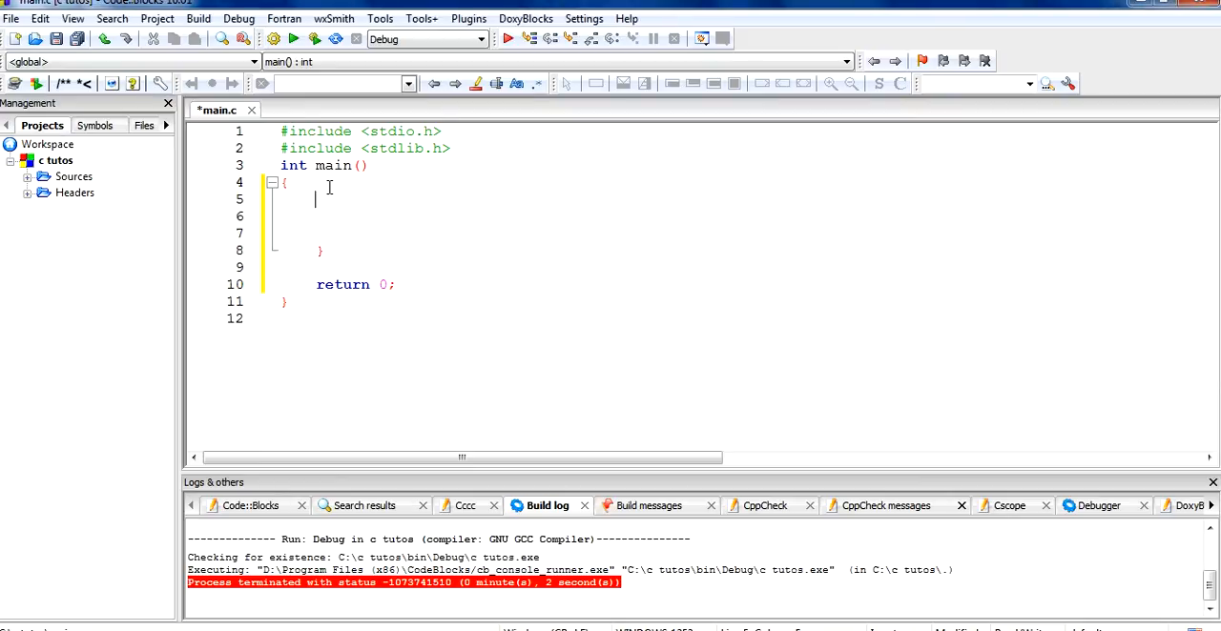
# Declare int a = 1 in main and add an empty while loop after it.
pyautogui.write('int')
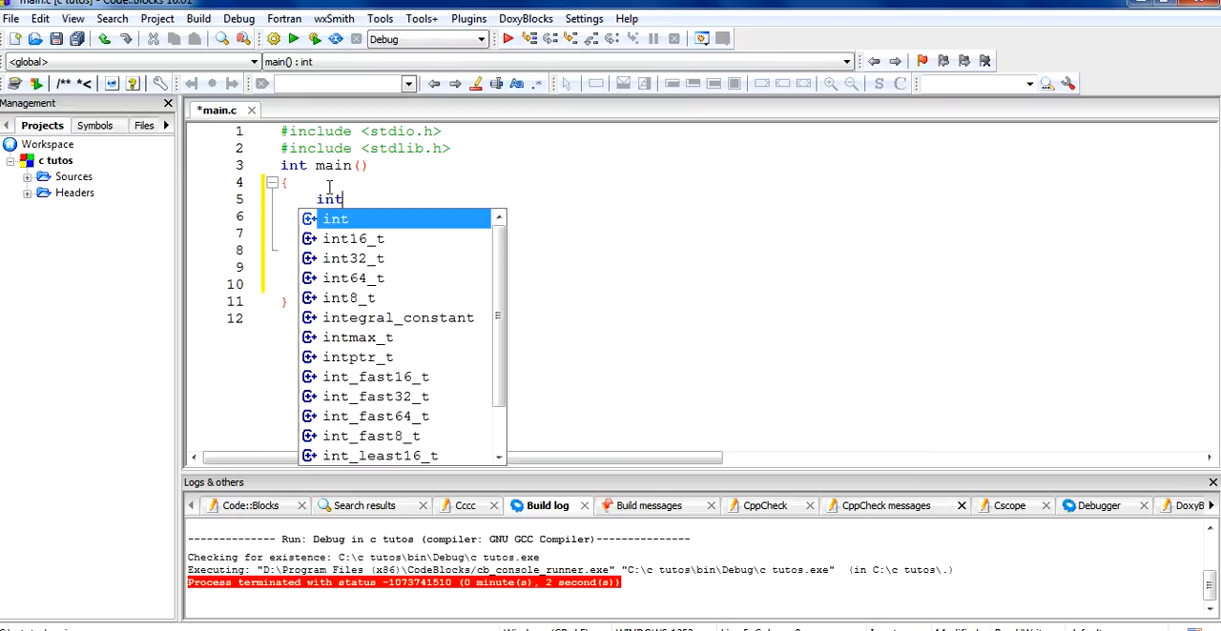
pyautogui.write('a')
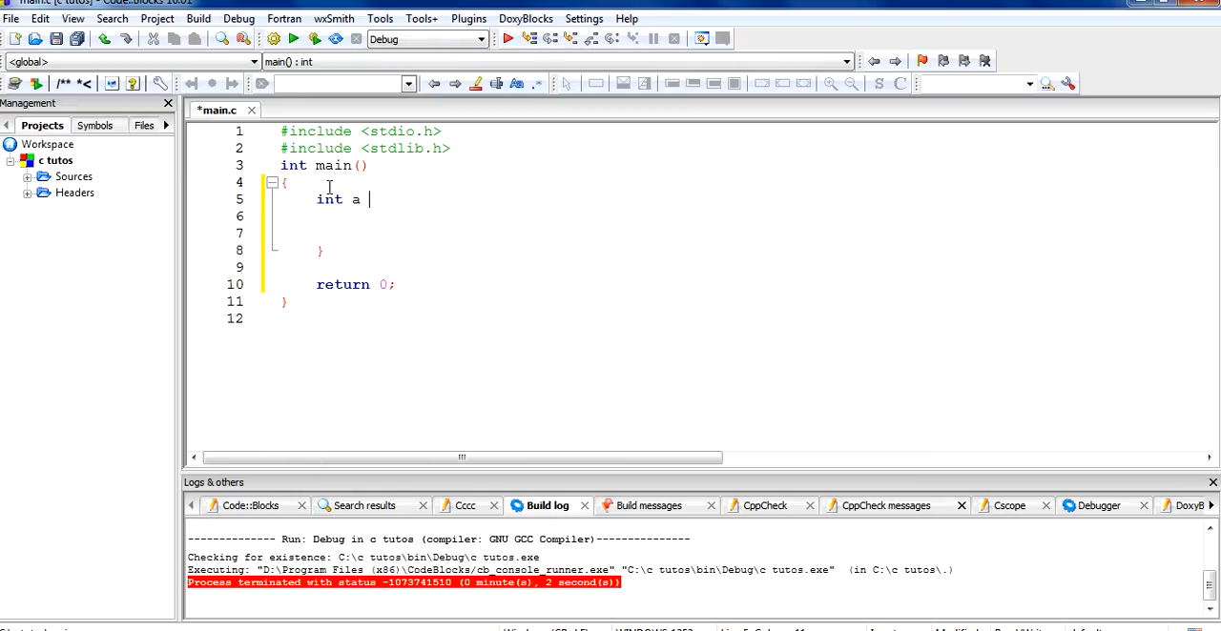
pyautogui.write('= 1;')
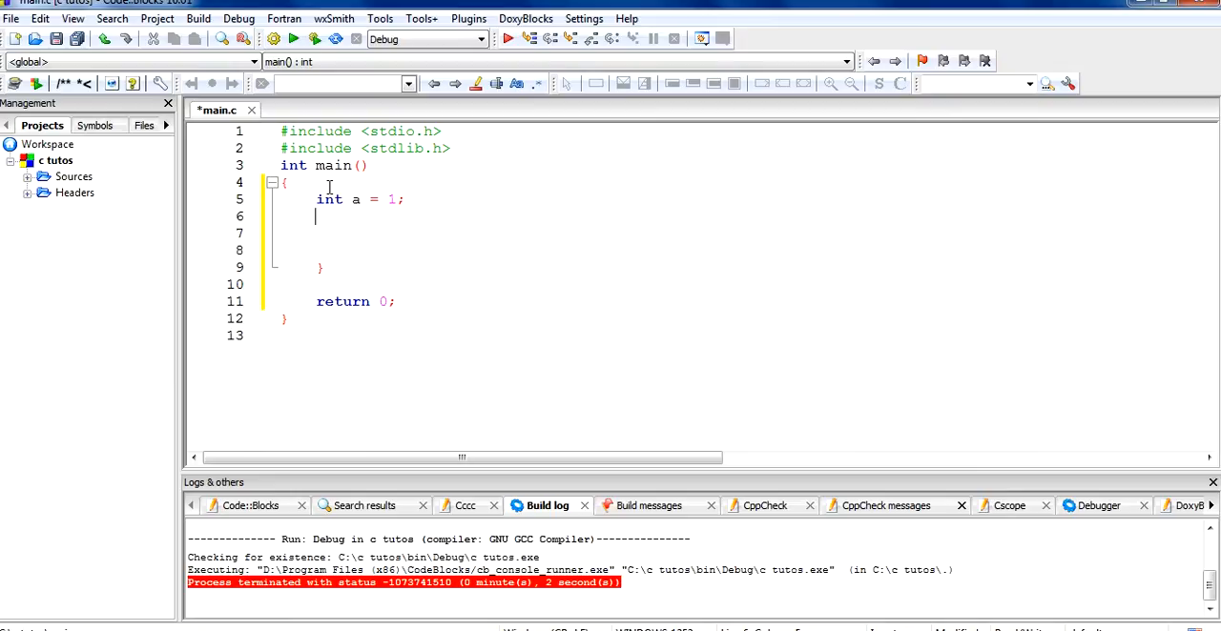
pyautogui.write('while(){')
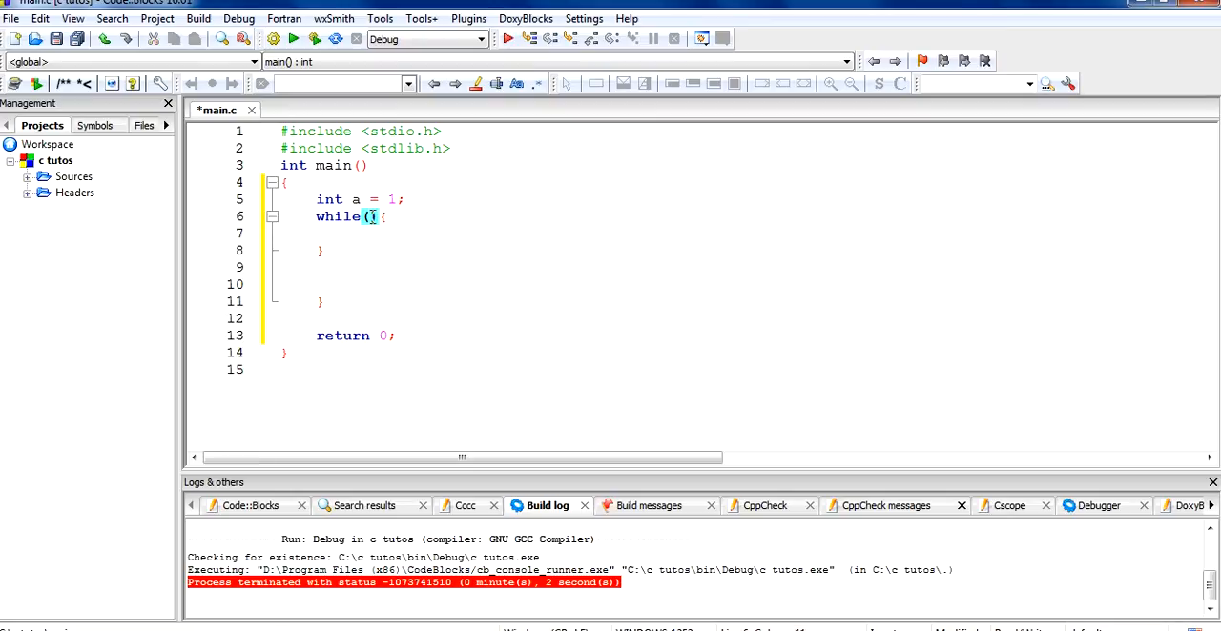
# Give the while loop the condition a<=10 and start a printf call inside it.
pyautogui.write('a<=1')
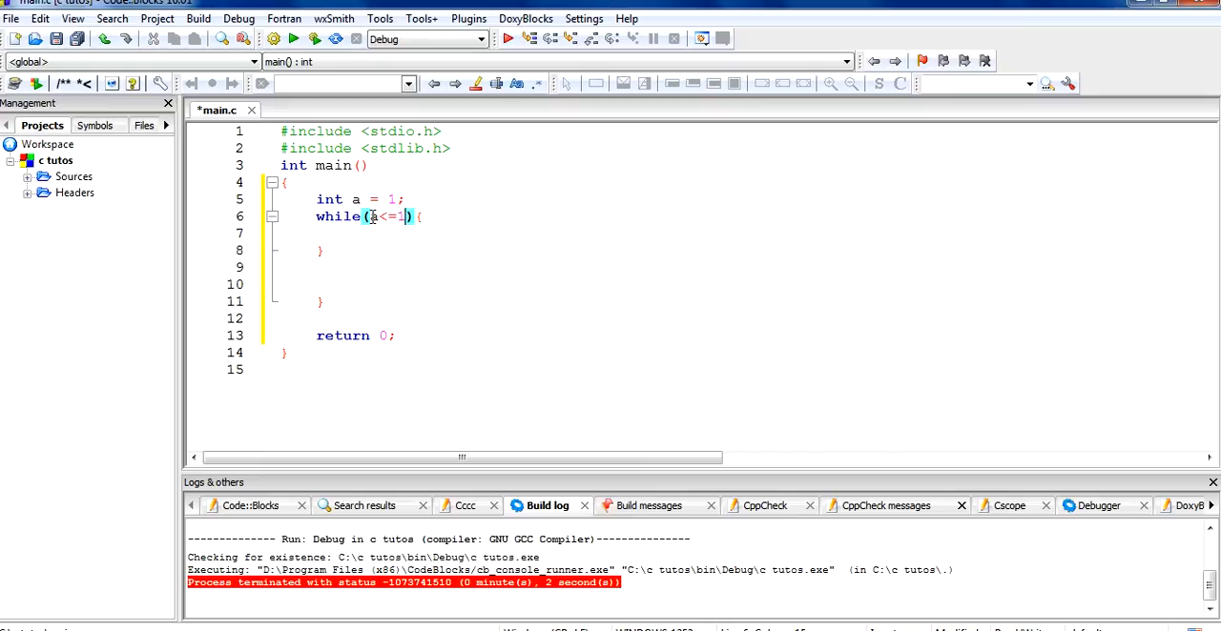
pyautogui.write('0')
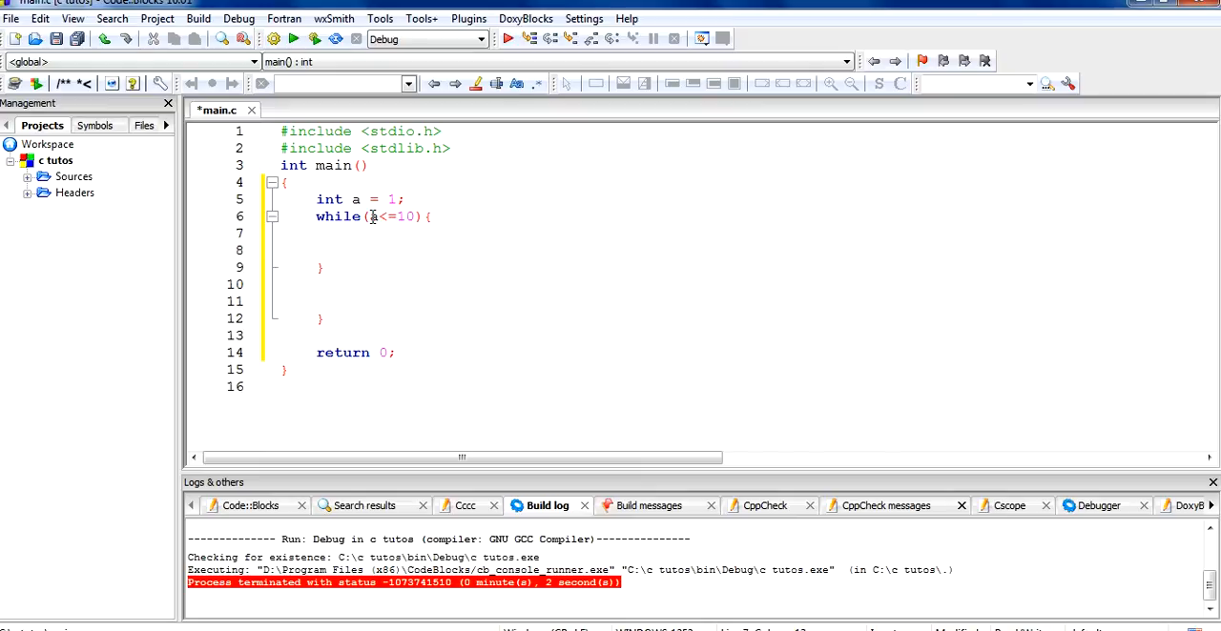
pyautogui.write('printf("Youtube')
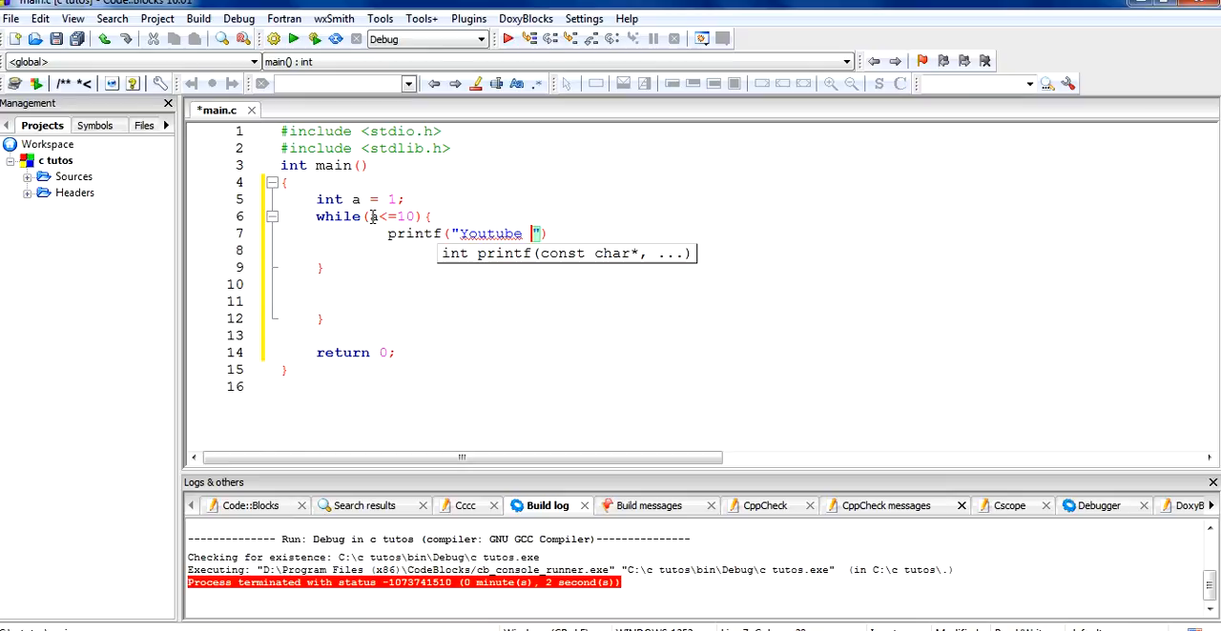
# Complete printf("Youtube is a popular platform"); and build, which reports errors near return.
pyautogui.write('is a')
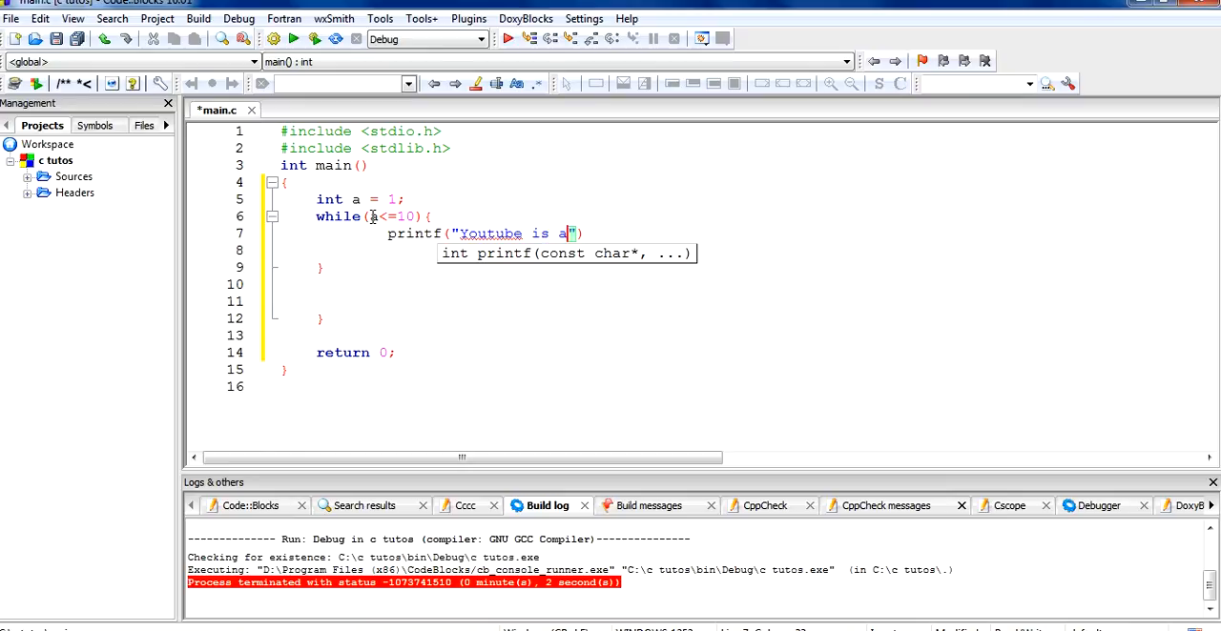
pyautogui.write('popular platform')
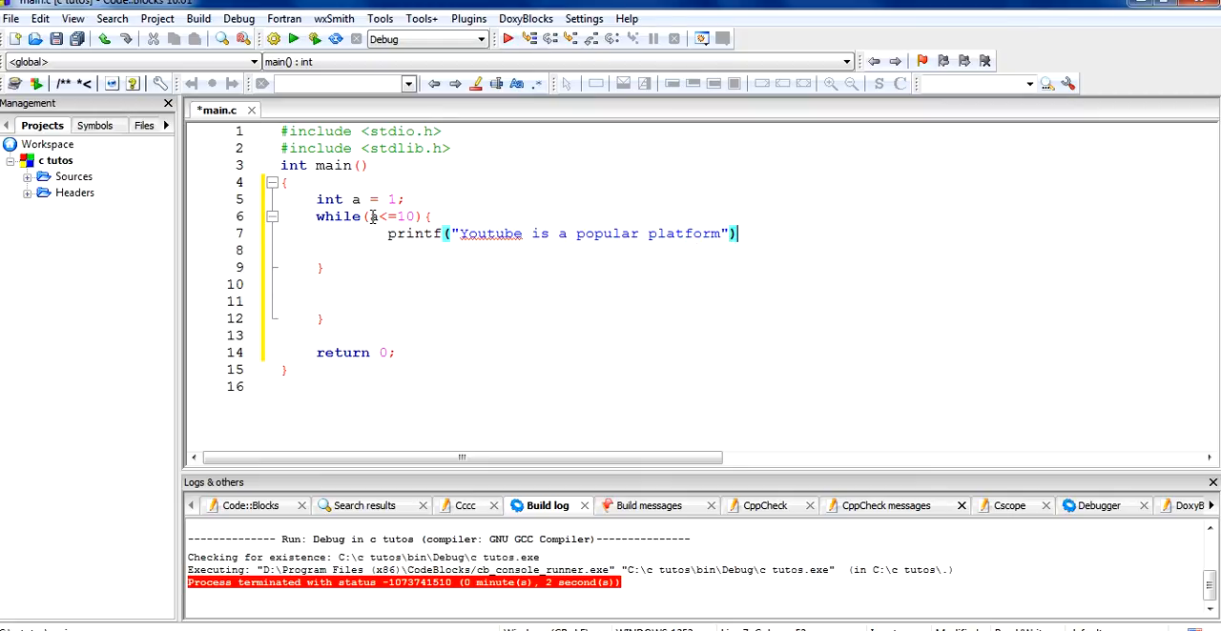
pyautogui.write(';')
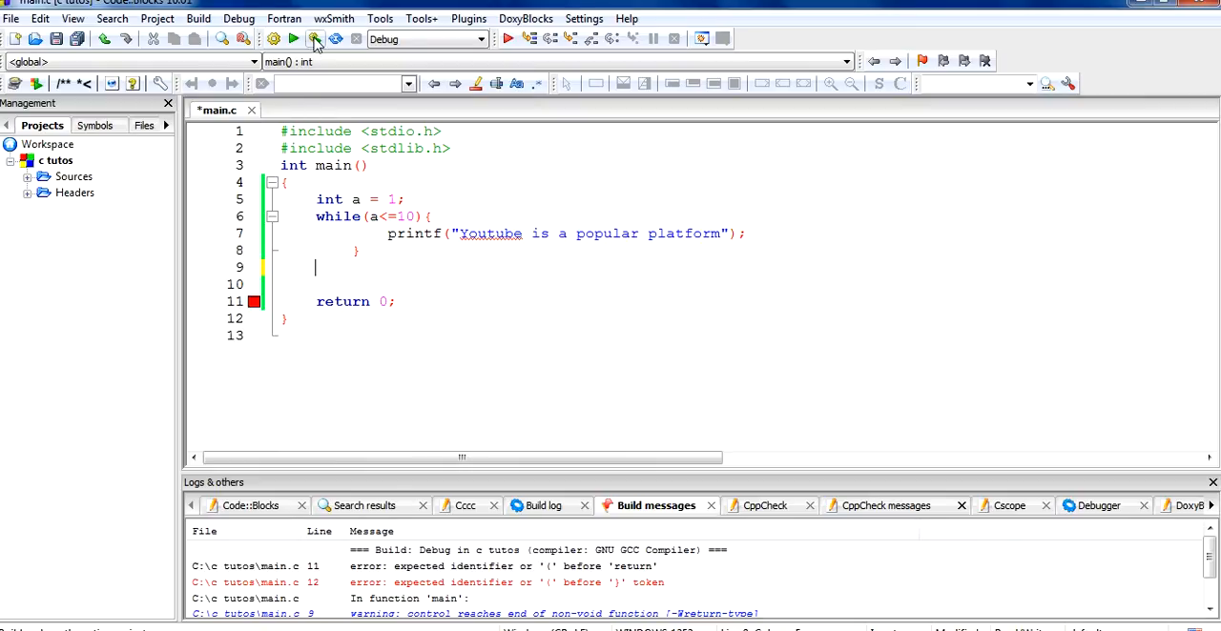
# Build and run the program, then close the console flooded with repeated output.
pyautogui.click(295, 38)
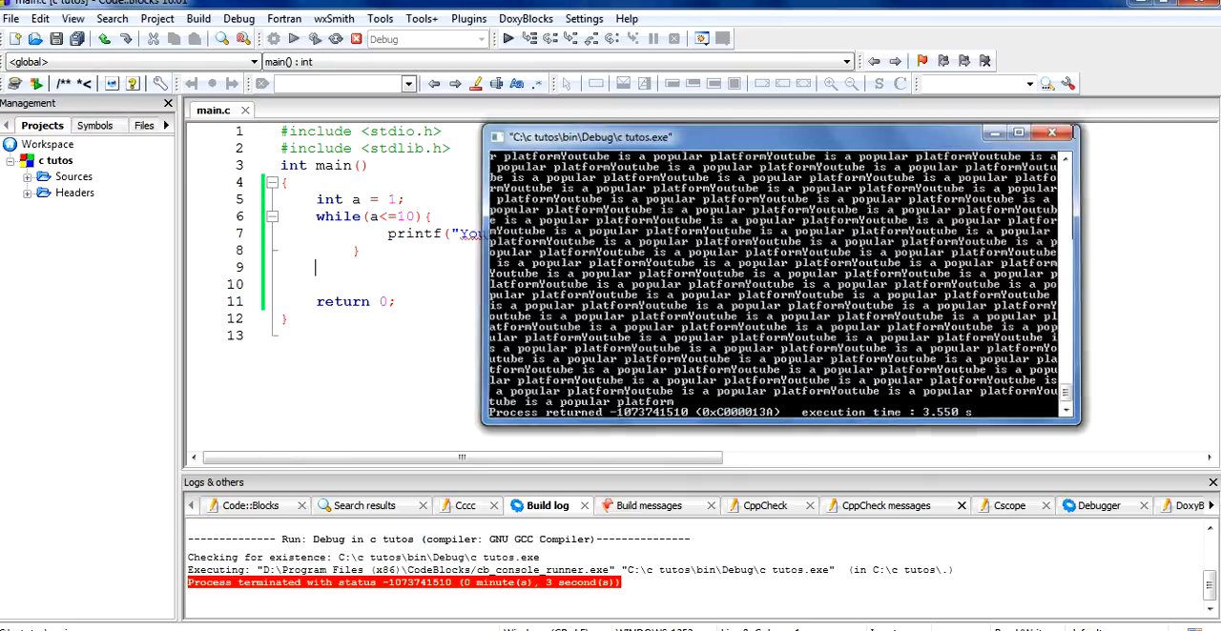
pyautogui.click(1050, 132)
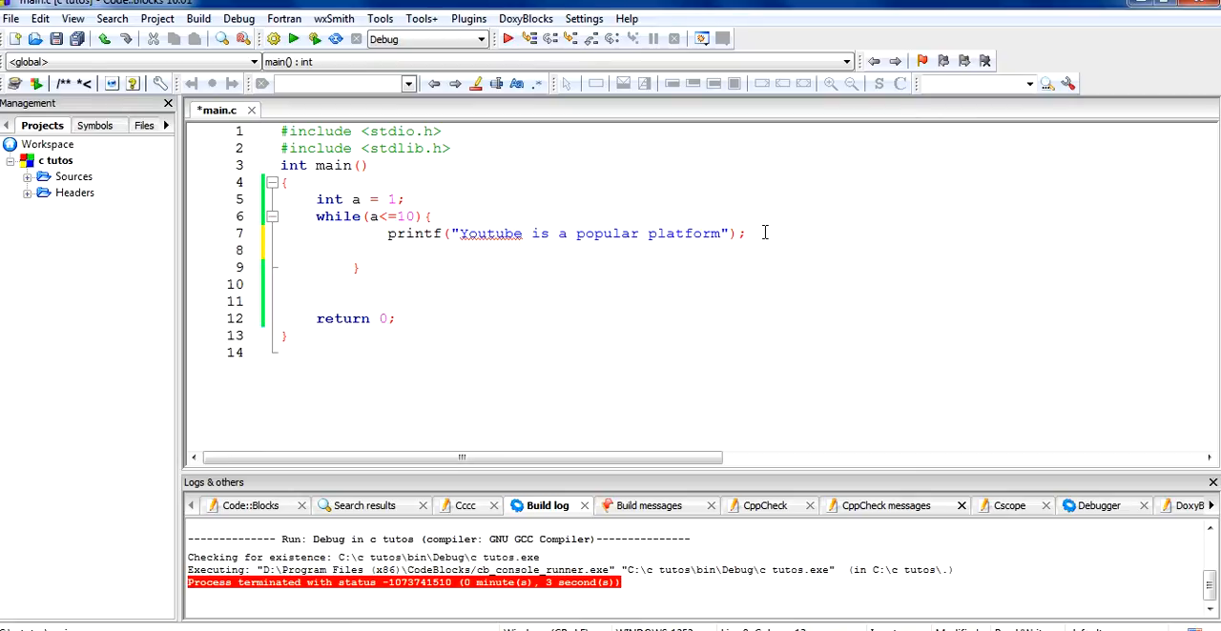
# Add a++; below the printf and build and run the program again.
pyautogui.write('a+')
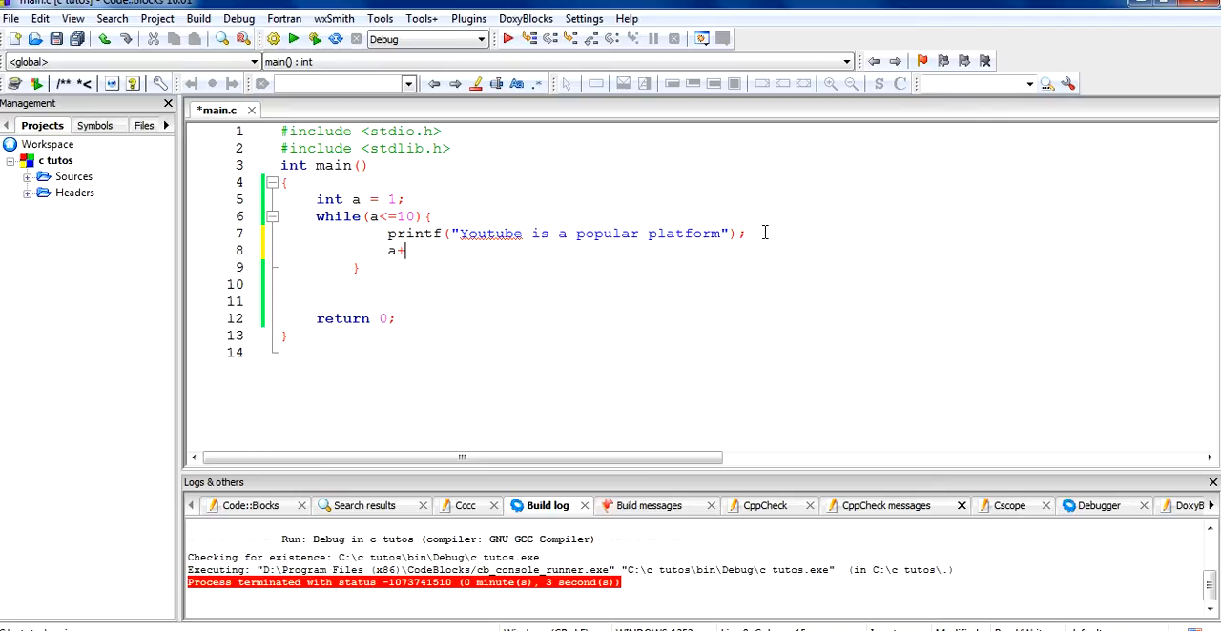
pyautogui.write('+;')
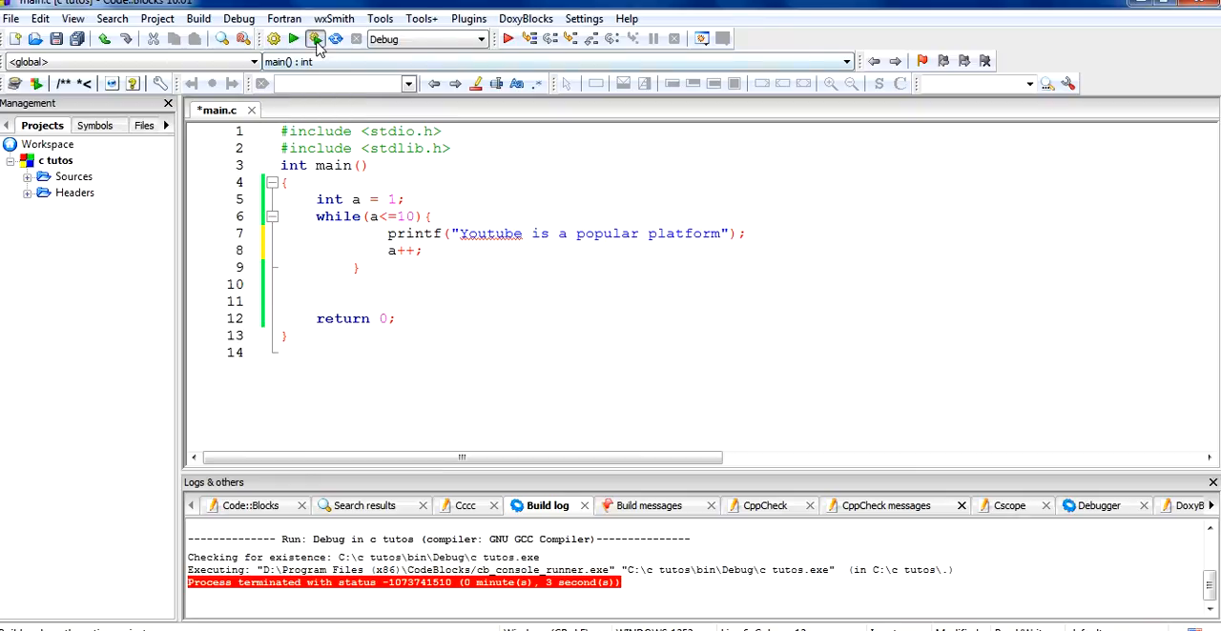
pyautogui.click(315, 38)
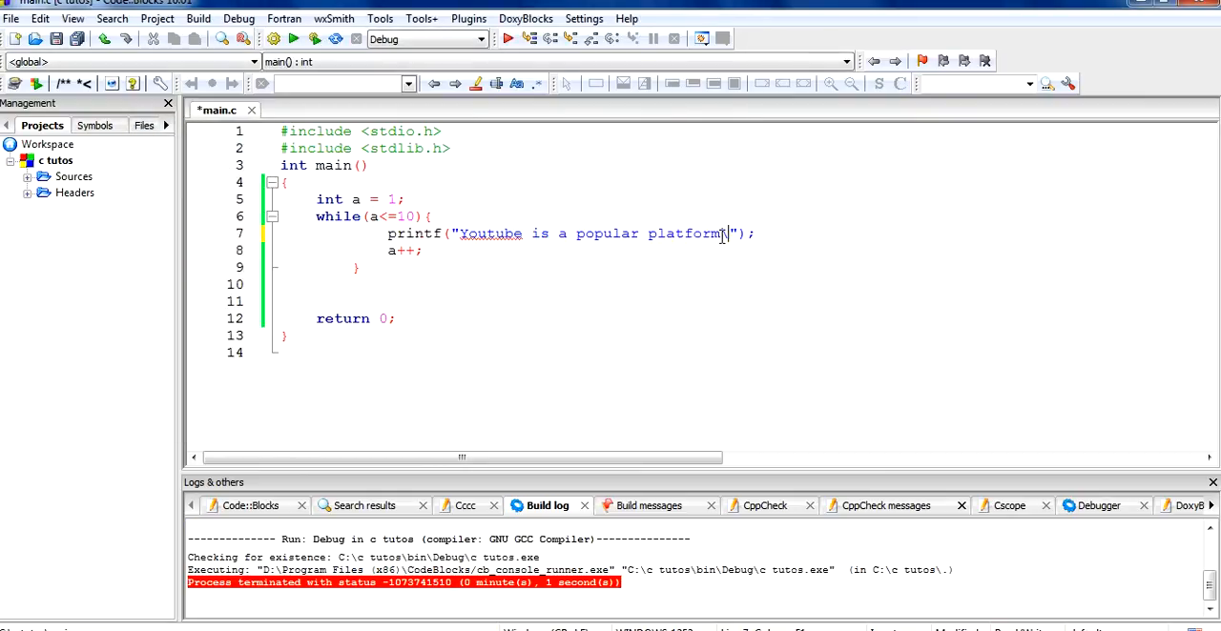
# Append \n to the end of the printf string and build and run again.
pyautogui.write('\\n')
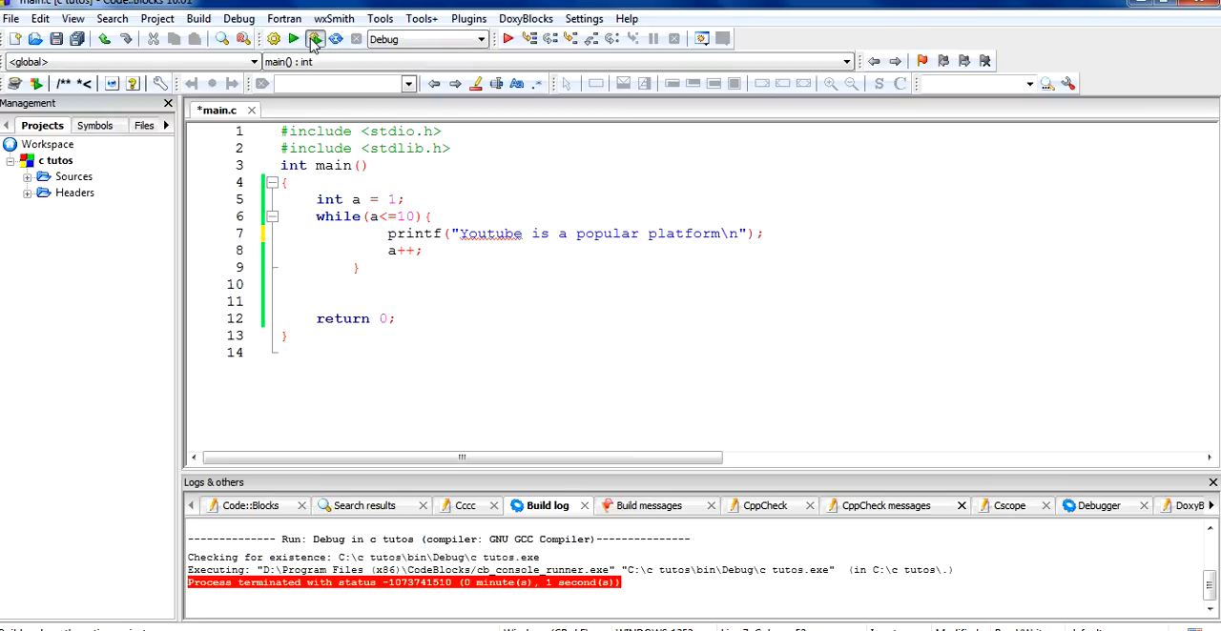
pyautogui.click(293, 38)
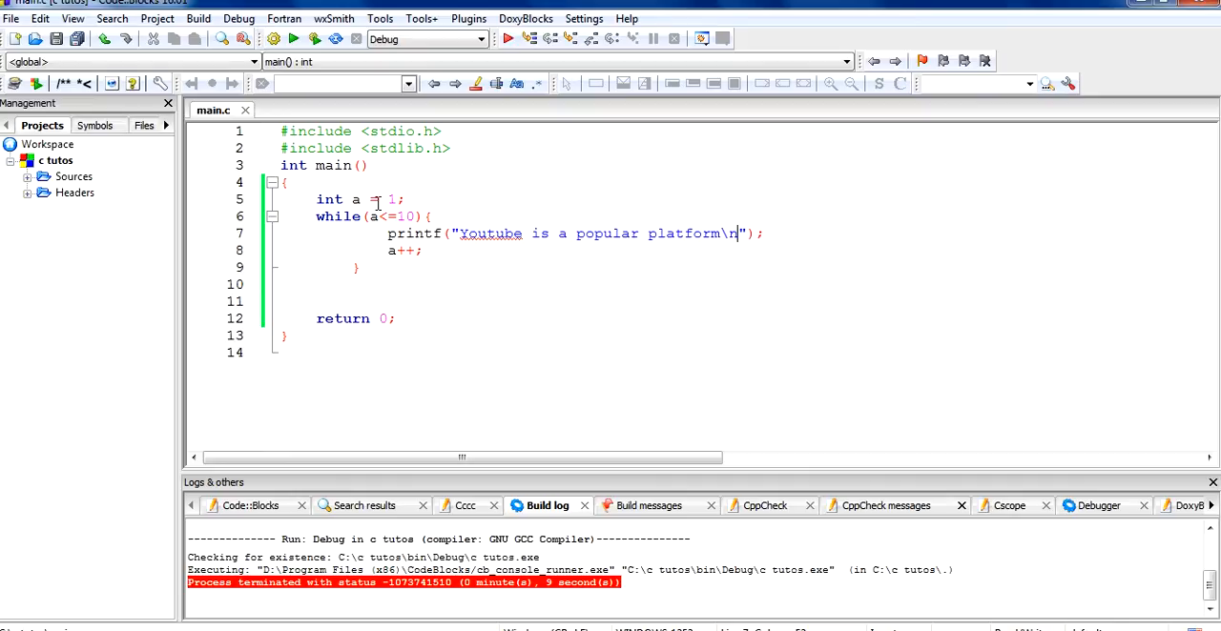
pyautogui.moveTo(439, 217)
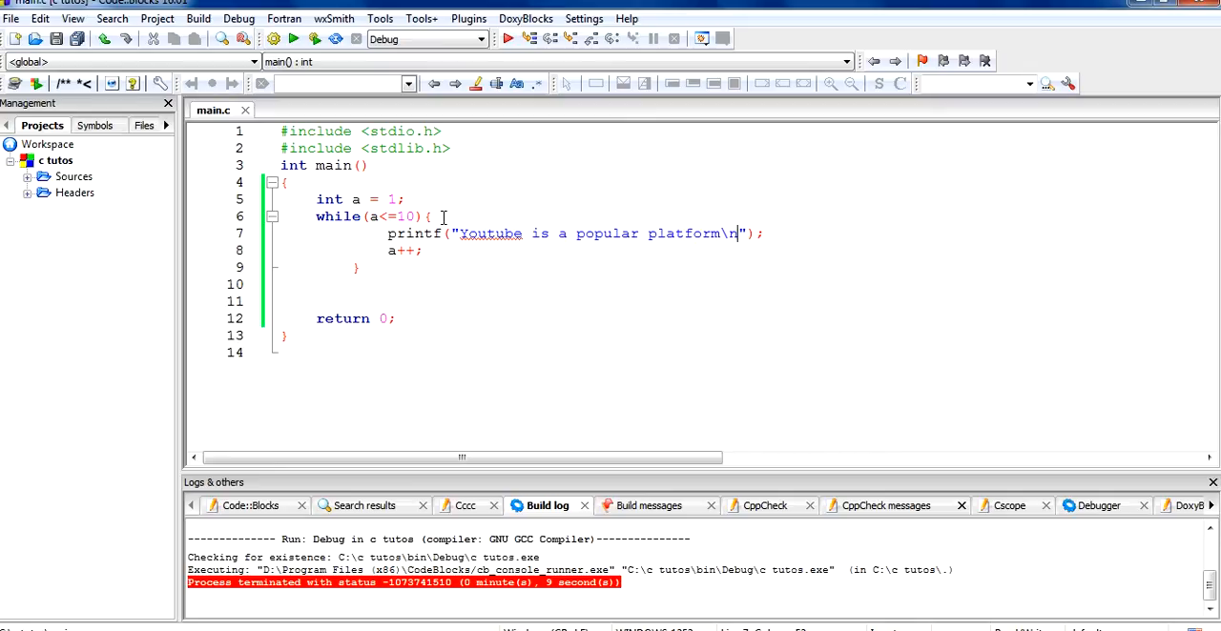
pyautogui.moveTo(454, 232)
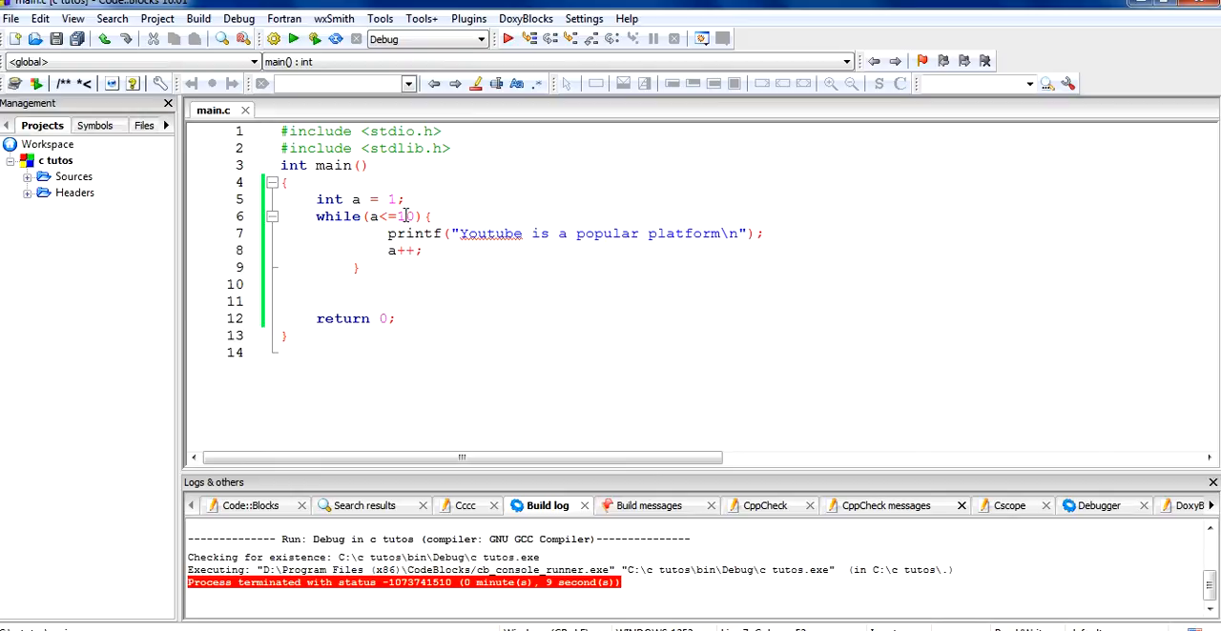
pyautogui.write('0')
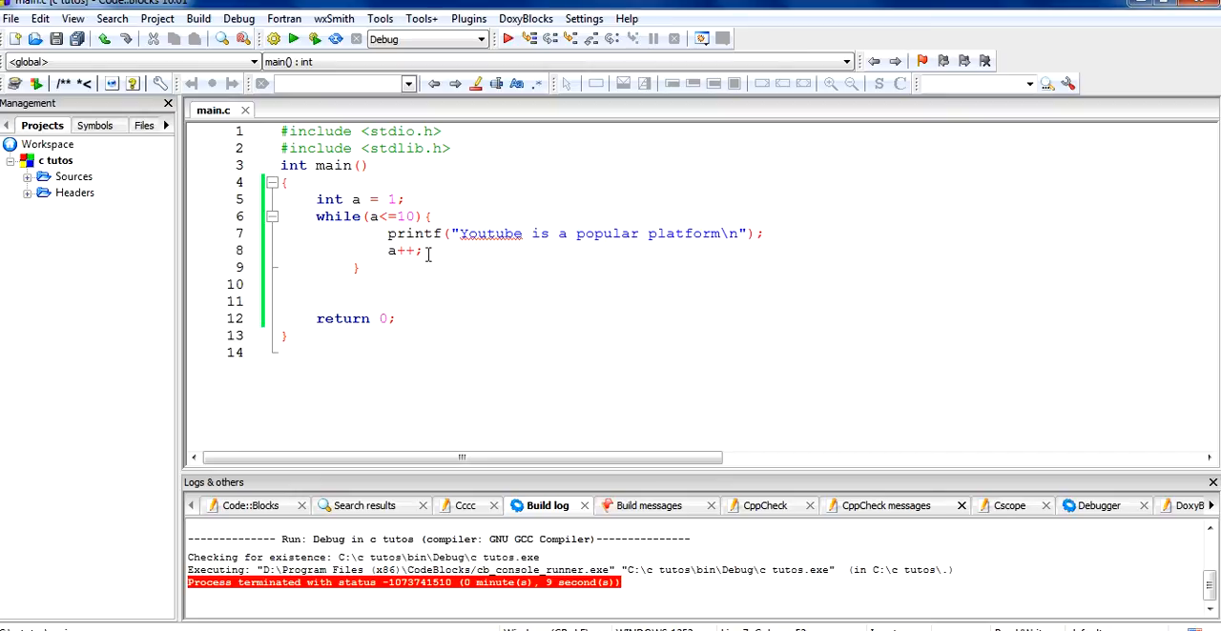
pyautogui.moveTo(442, 268)
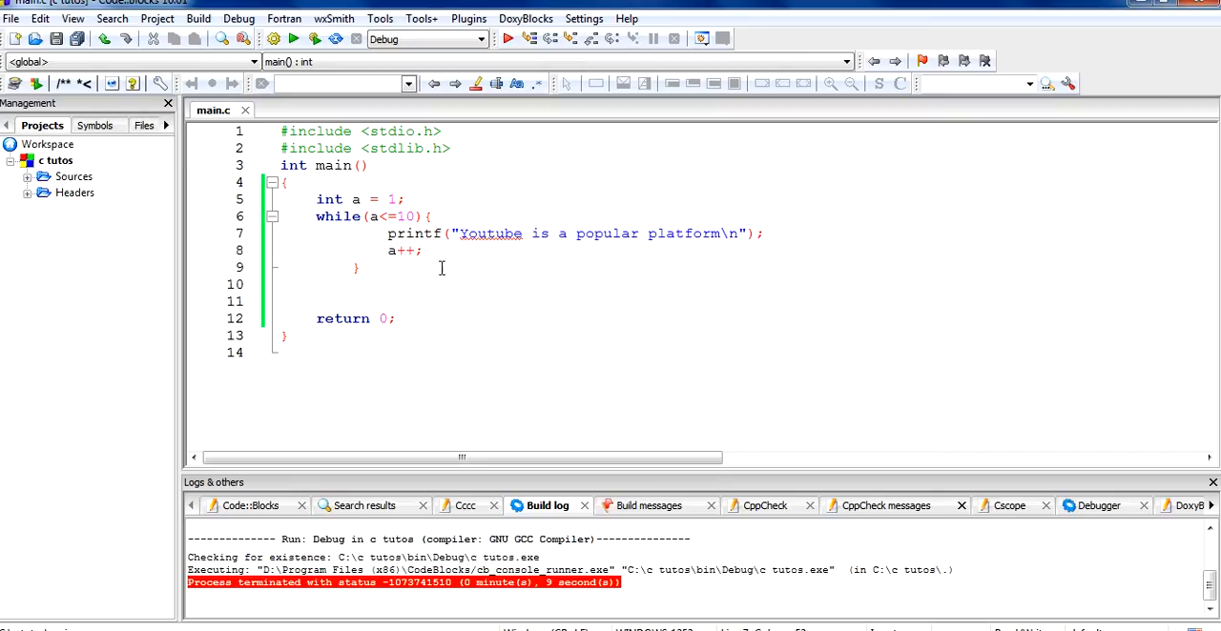
pyautogui.moveTo(546, 264)
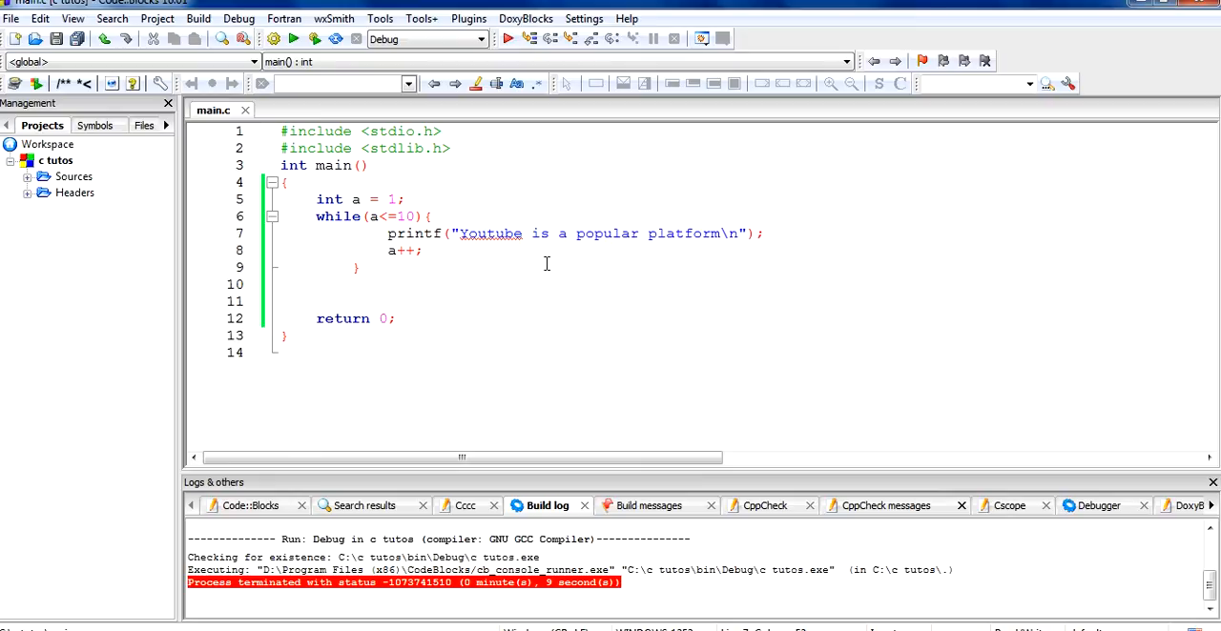
pyautogui.moveTo(921, 231)
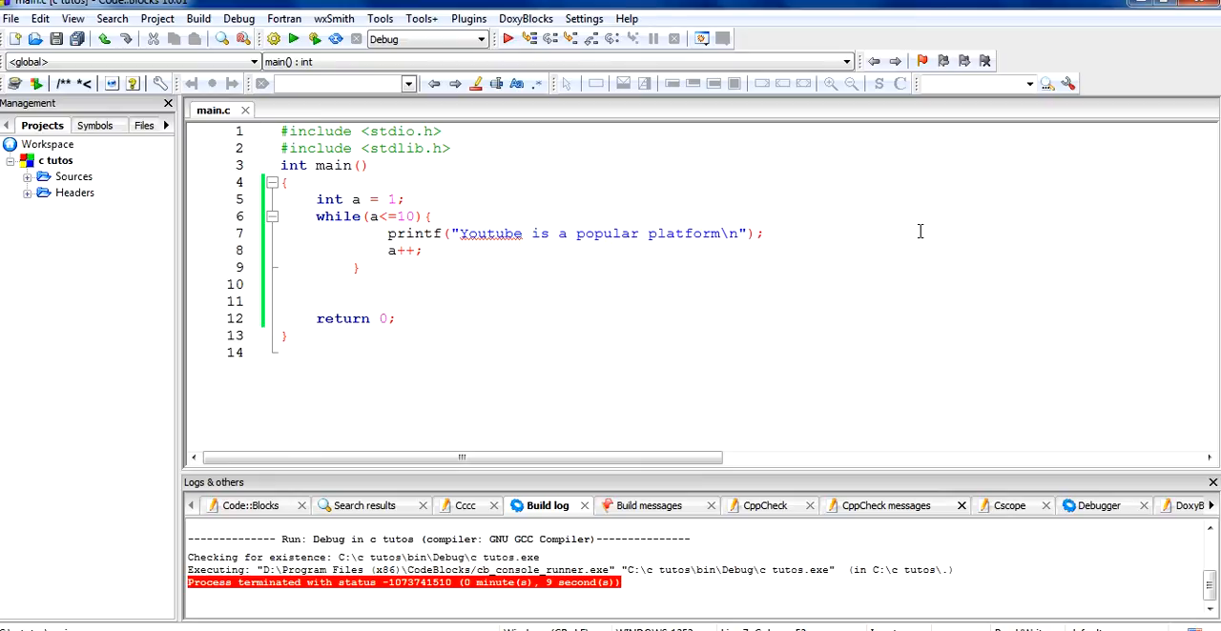
pyautogui.moveTo(669, 275)
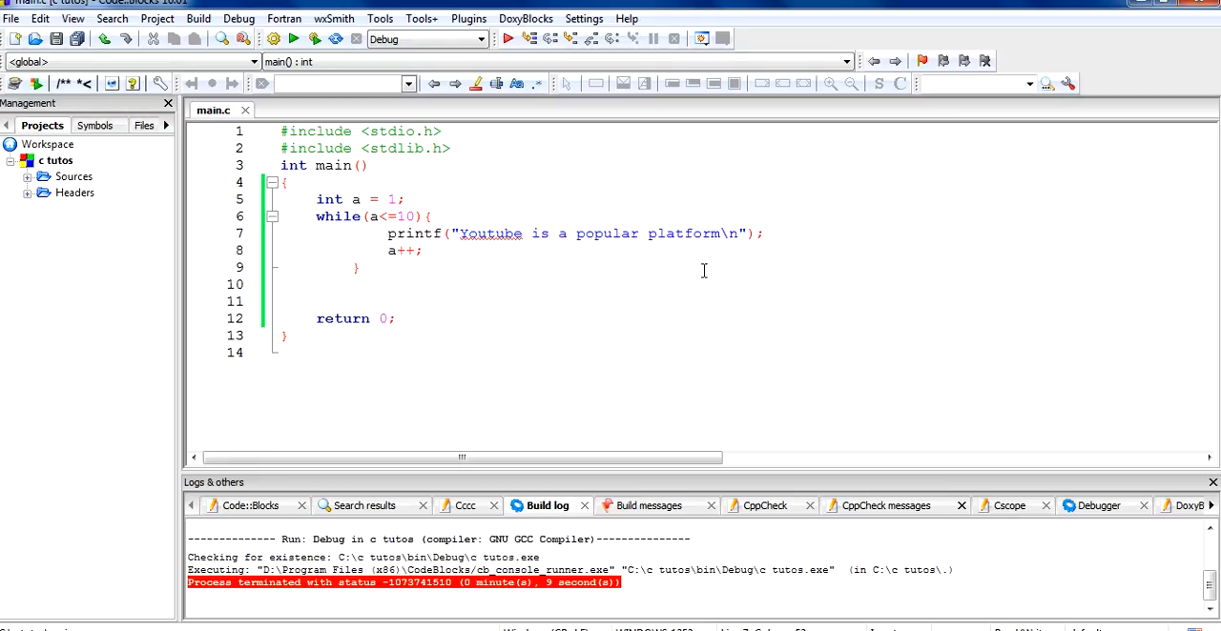
pyautogui.moveTo(896, 251)
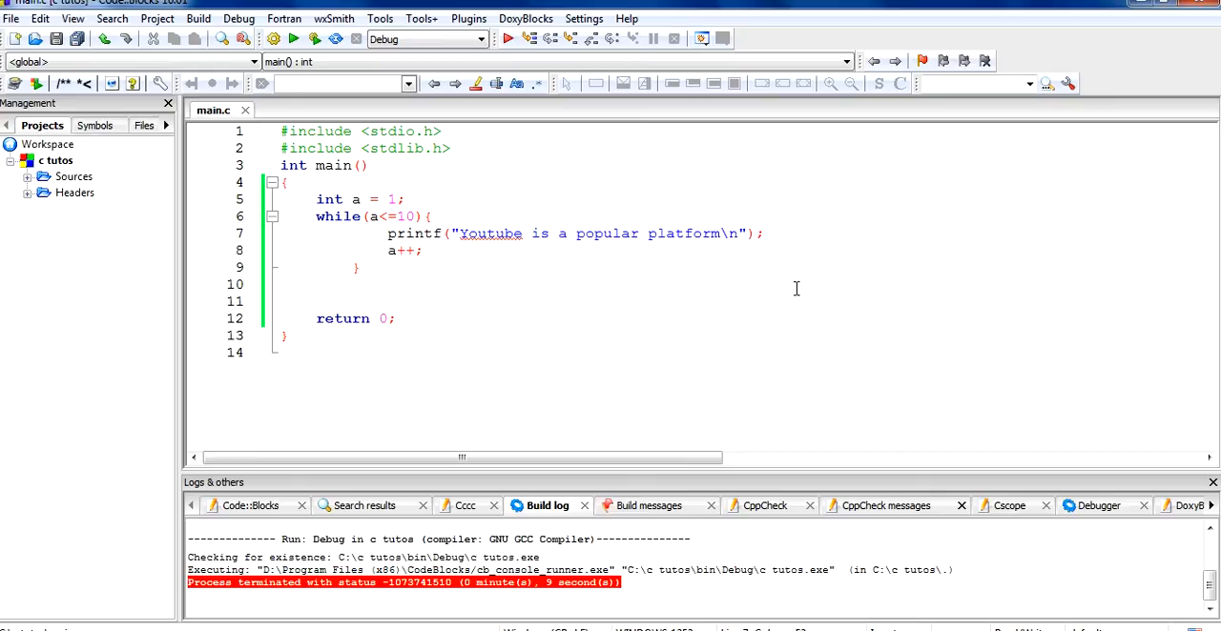
pyautogui.moveTo(934, 267)
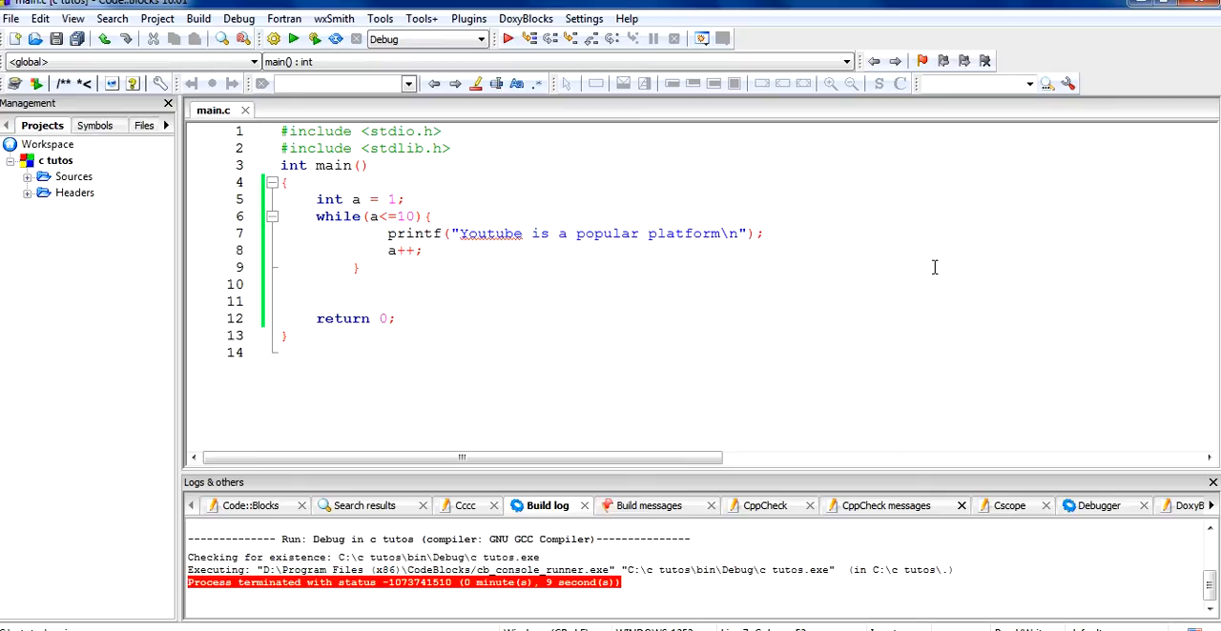
pyautogui.moveTo(932, 255)
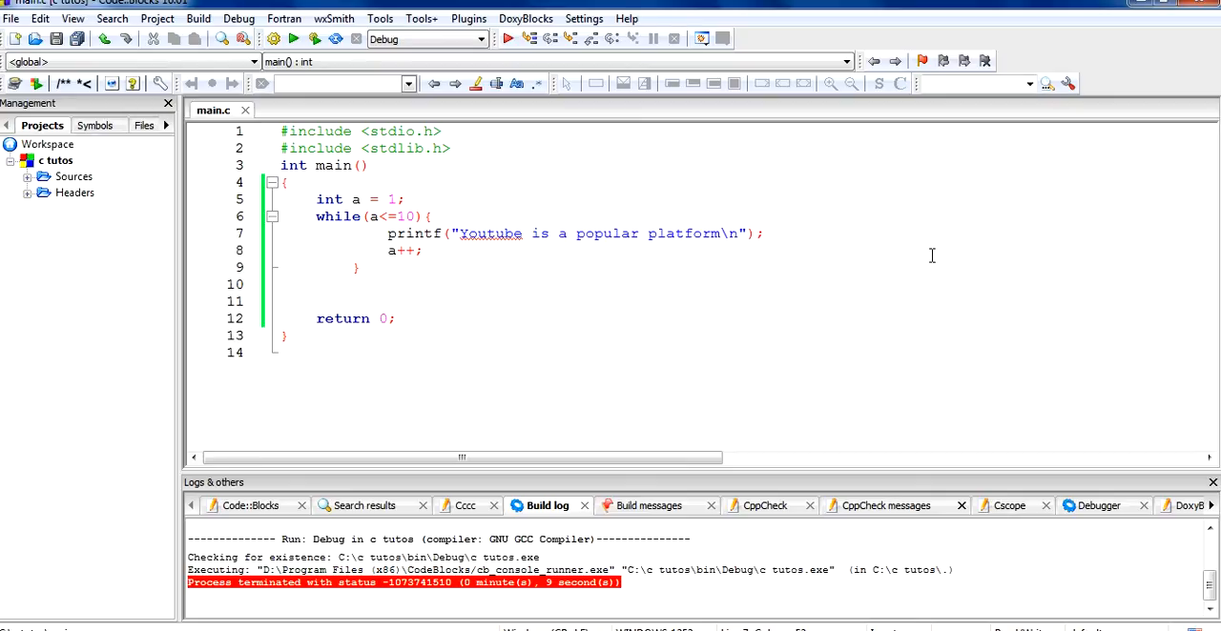